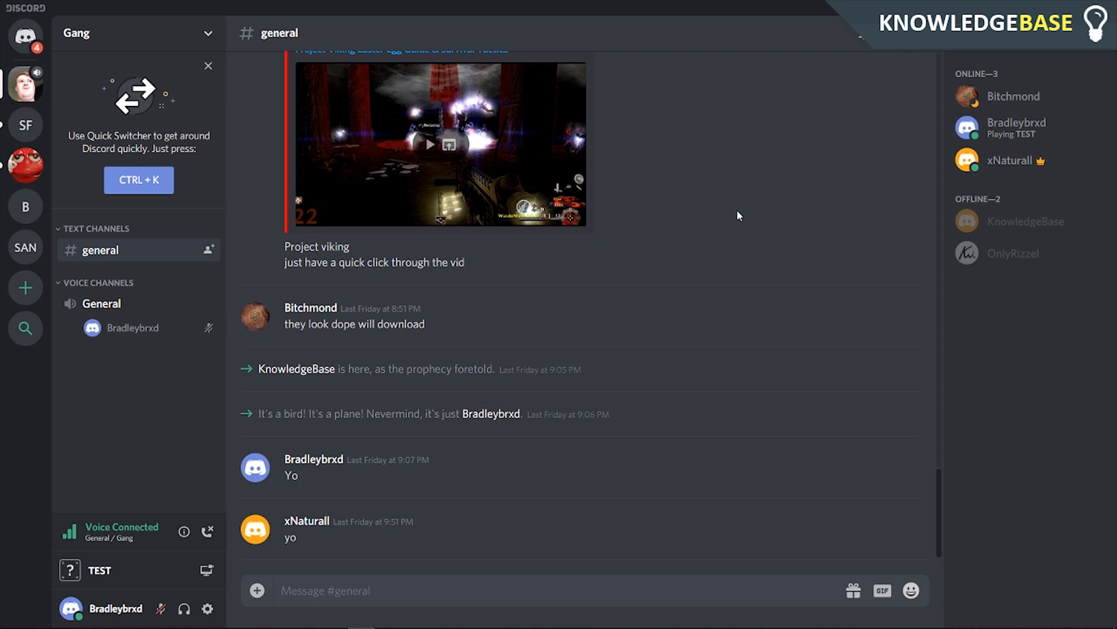
mouse_move(710, 301)
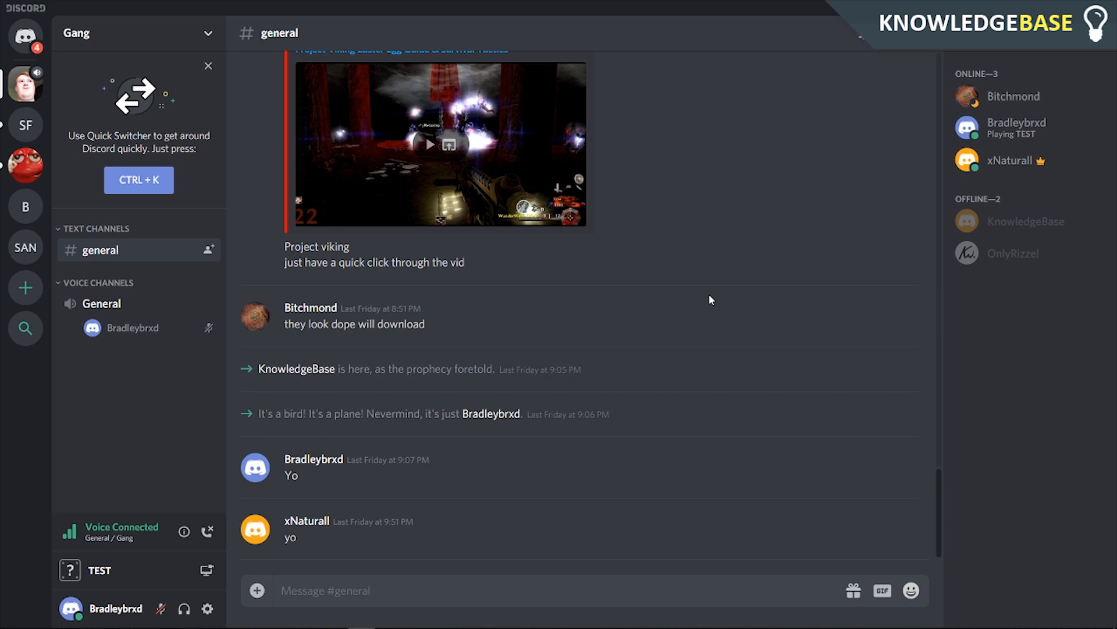
mouse_move(632, 300)
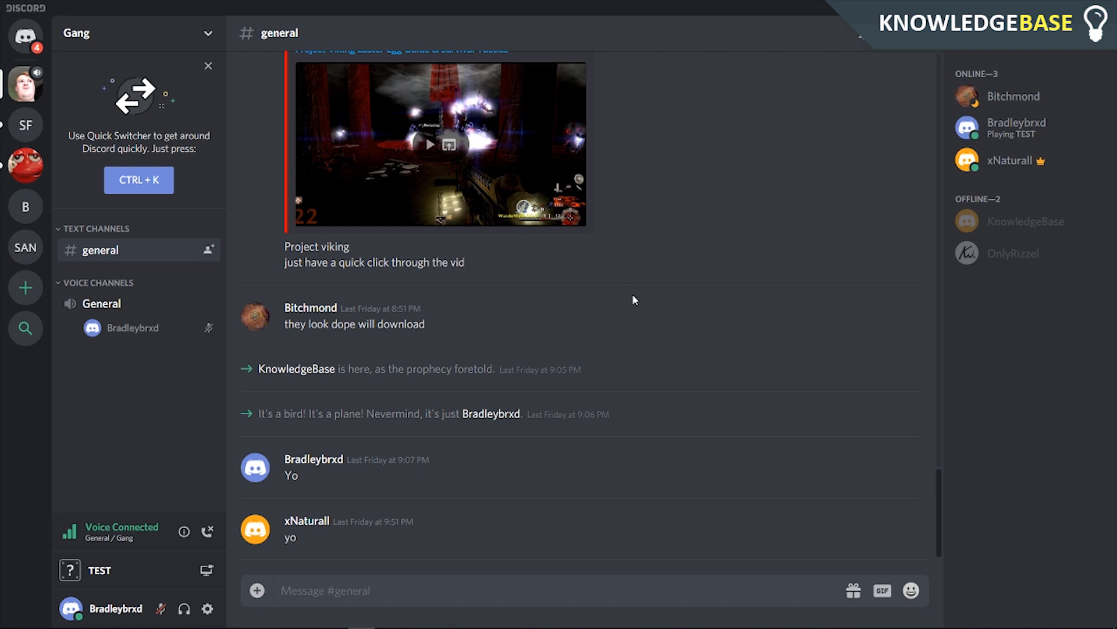
mouse_move(445, 351)
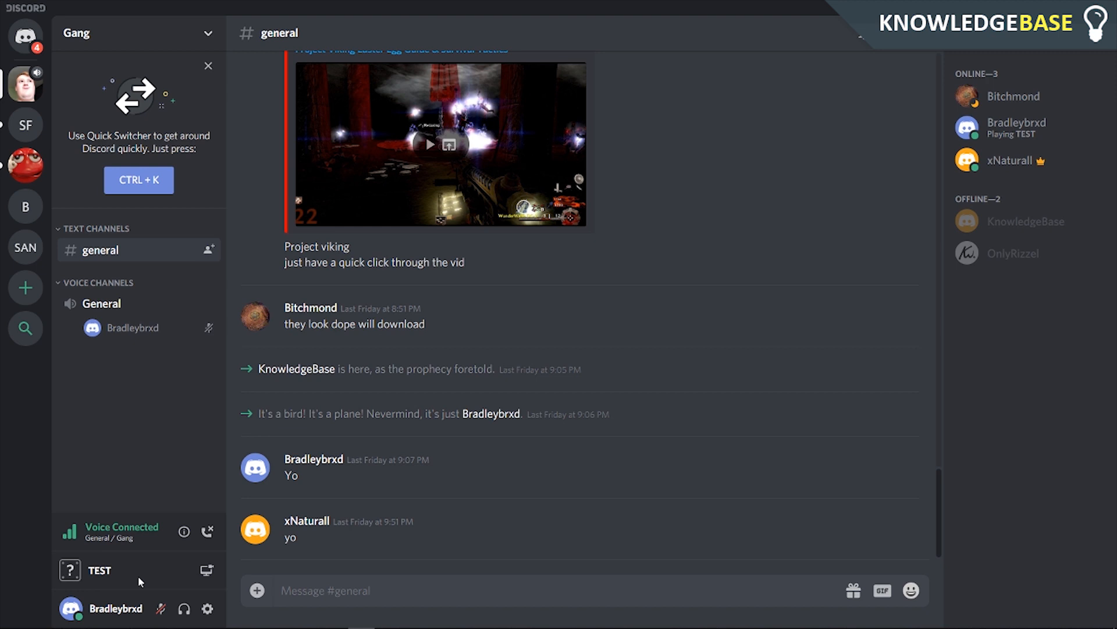
Step: Reach the custom status option from the avatar menu while switching into the Goja Squad server
left_click(67, 608)
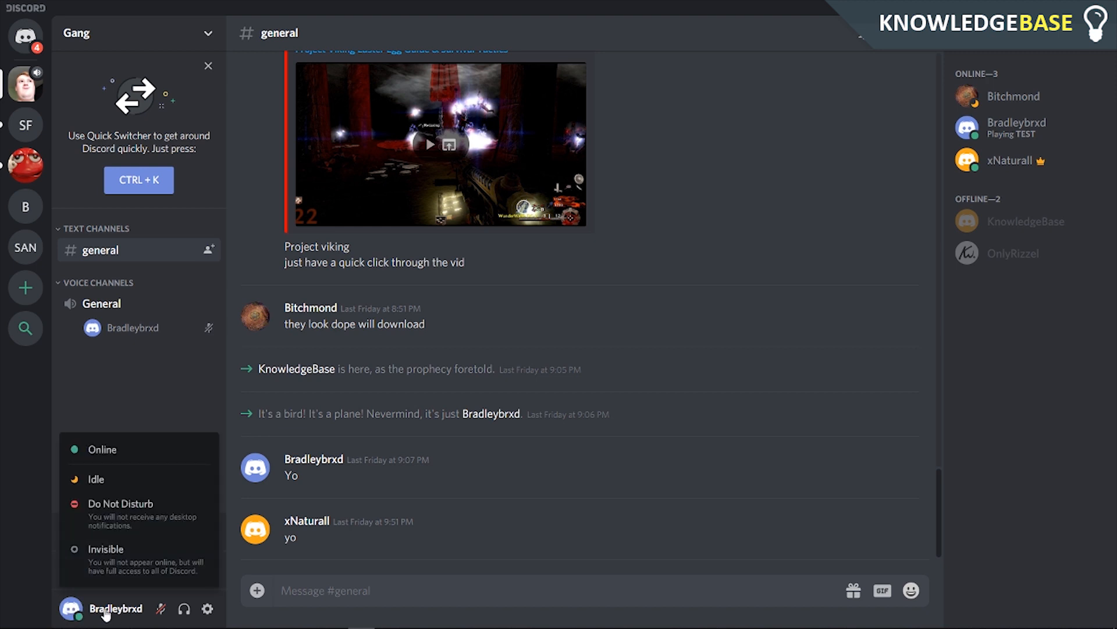
mouse_move(69, 594)
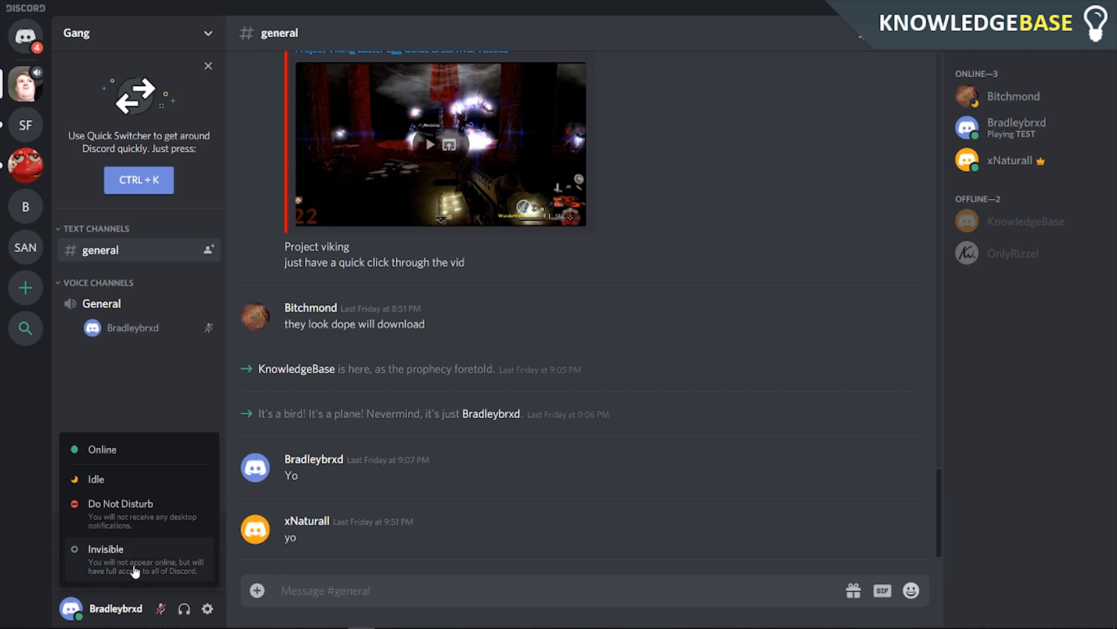
mouse_move(159, 610)
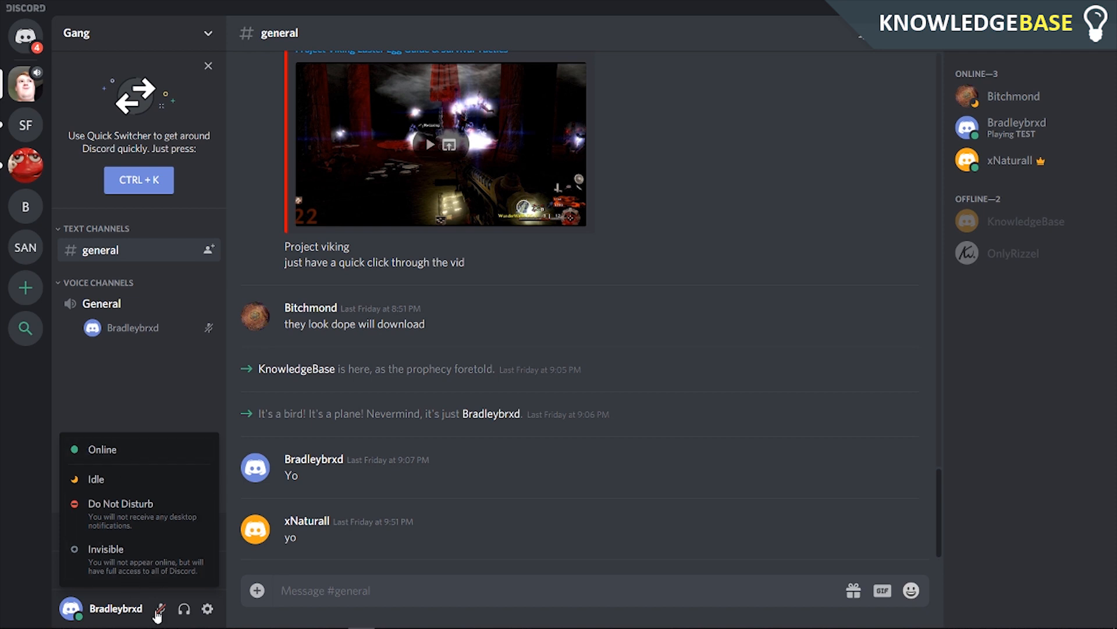
mouse_move(249, 586)
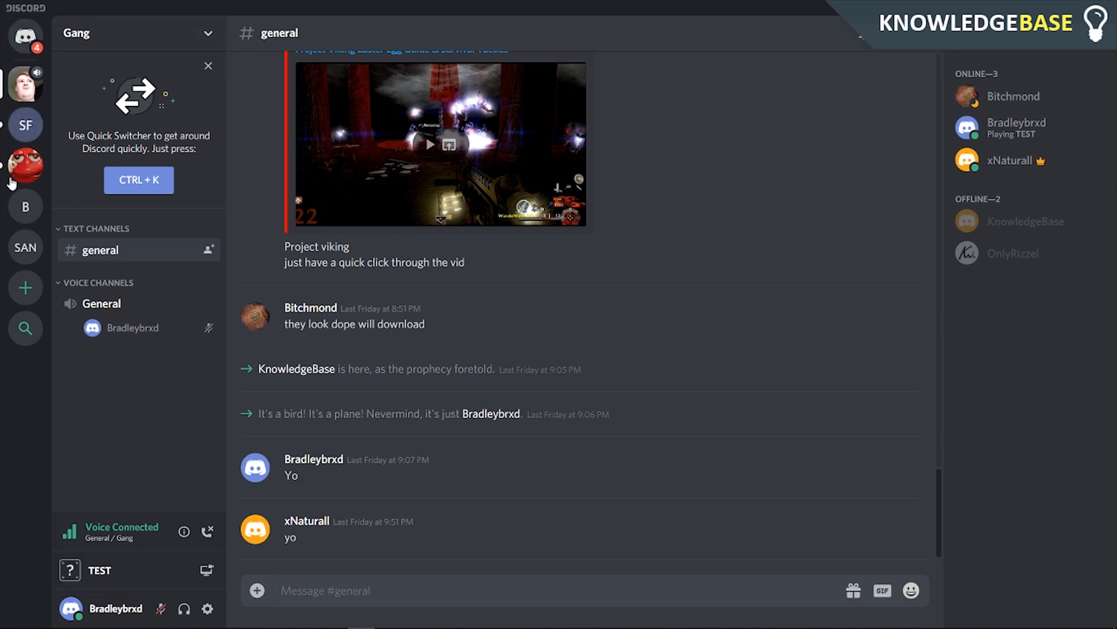
left_click(24, 169)
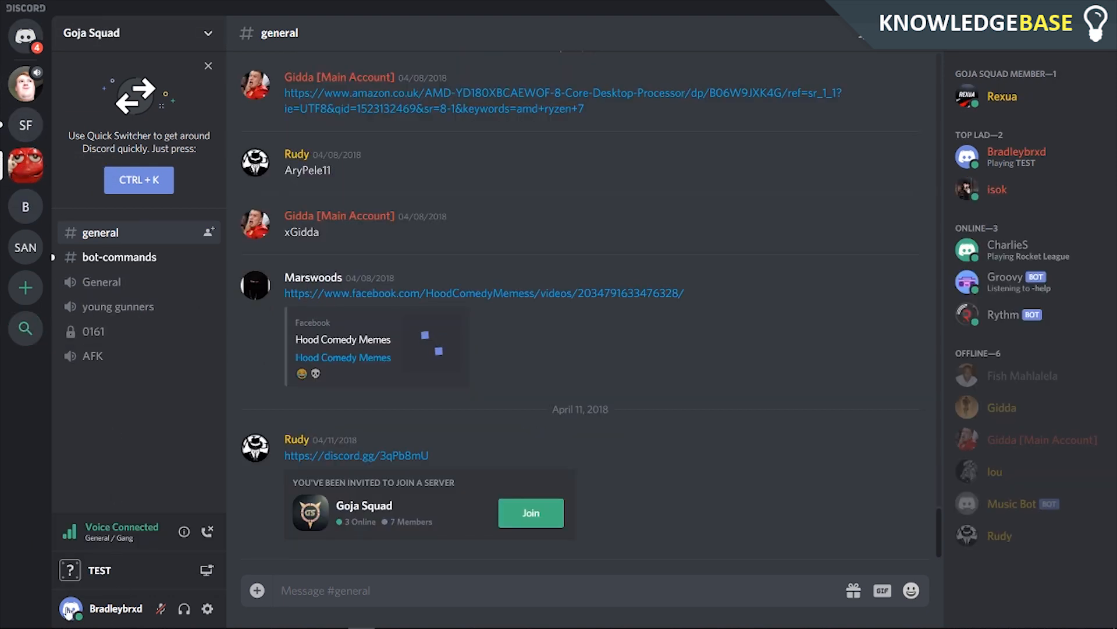
left_click(70, 608)
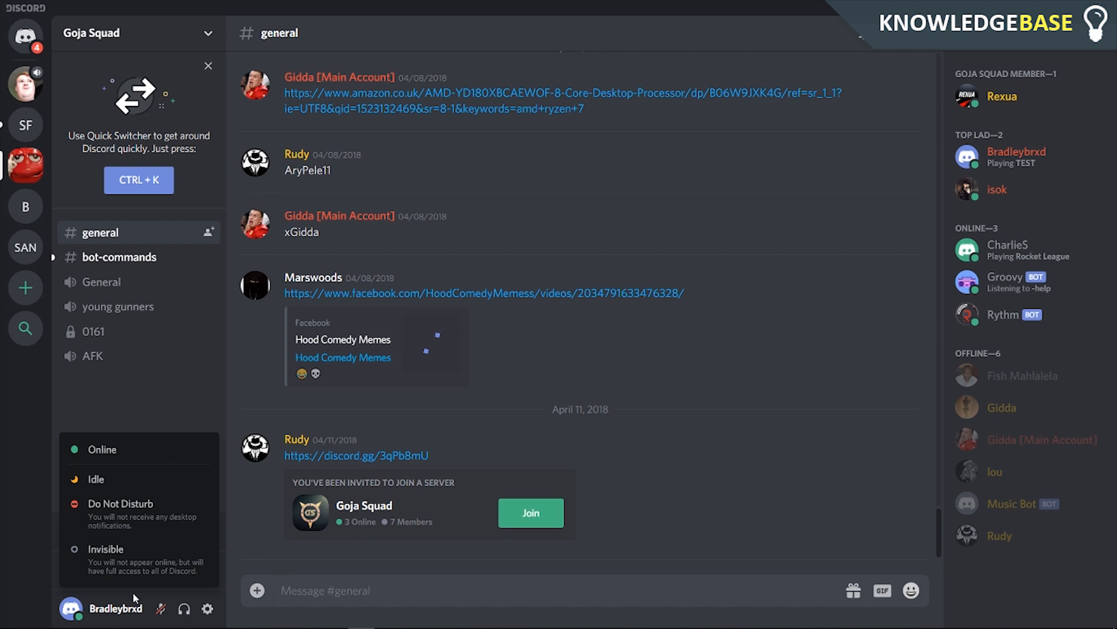
mouse_move(85, 610)
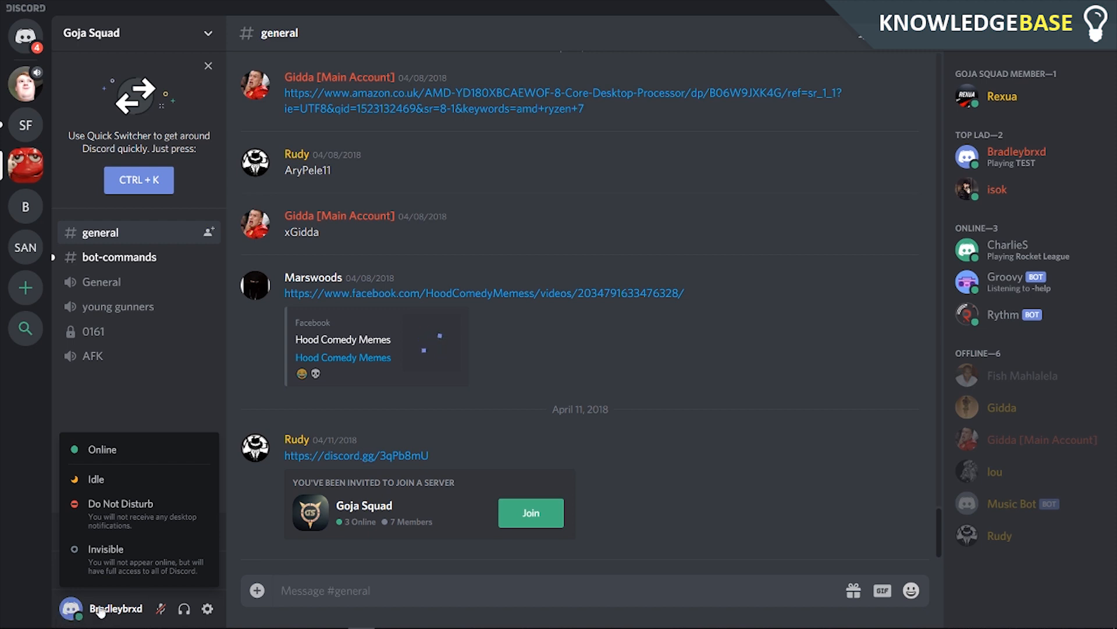
left_click(24, 208)
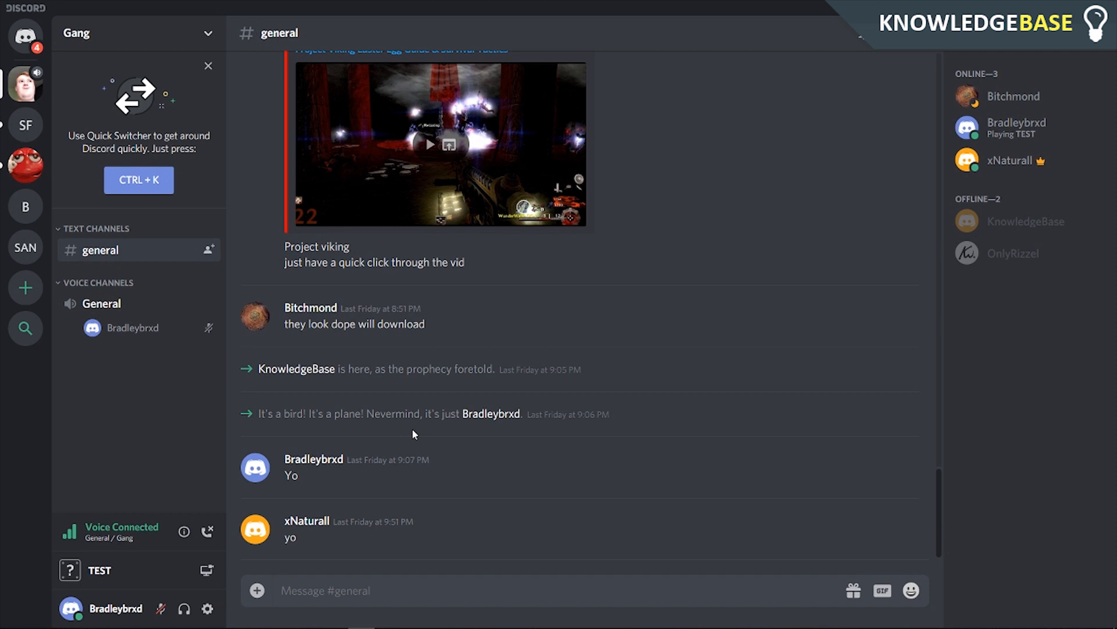
mouse_move(205, 564)
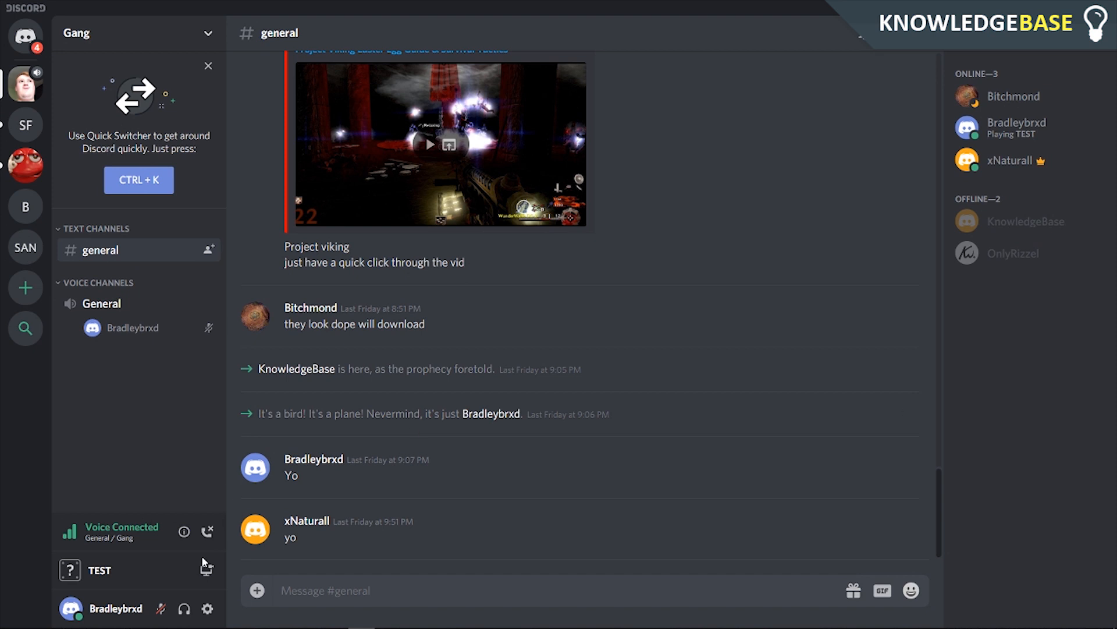
mouse_move(123, 605)
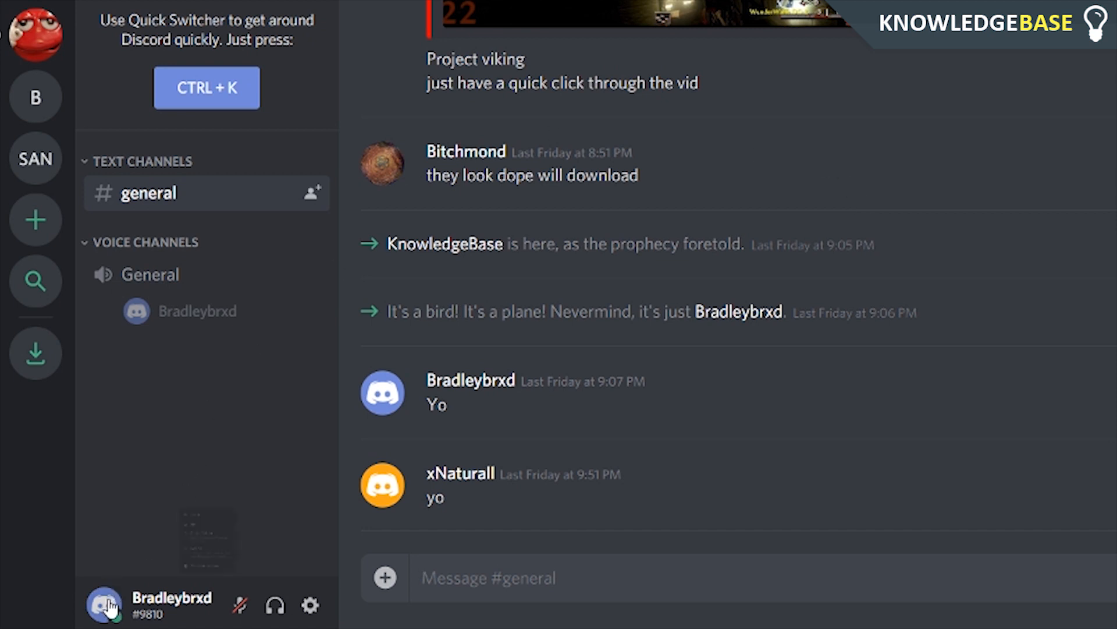
left_click(104, 605)
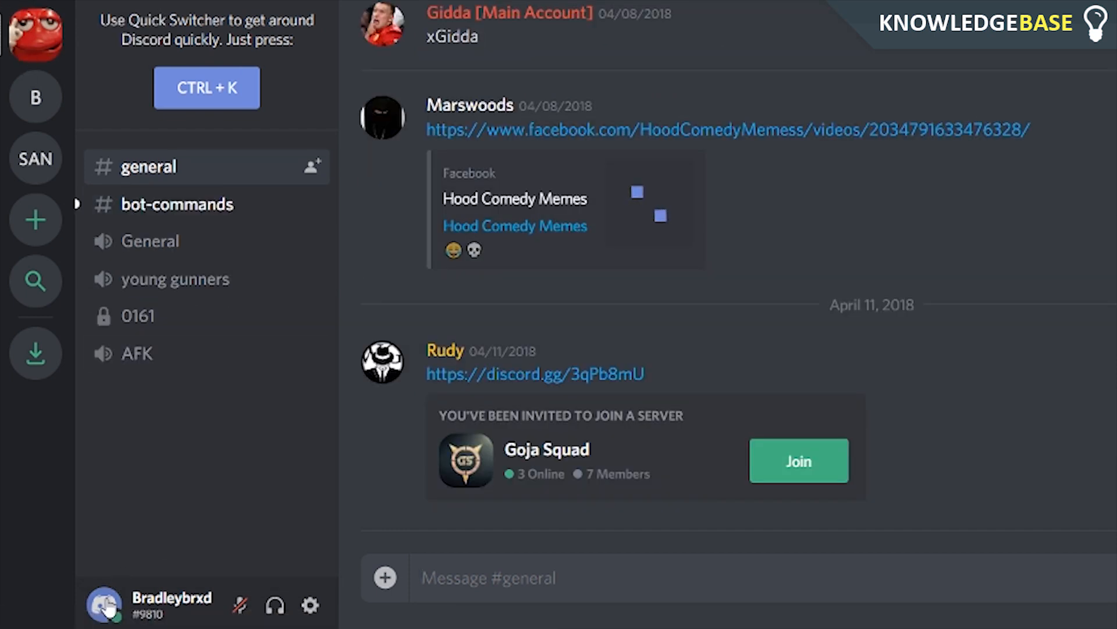
mouse_move(42, 111)
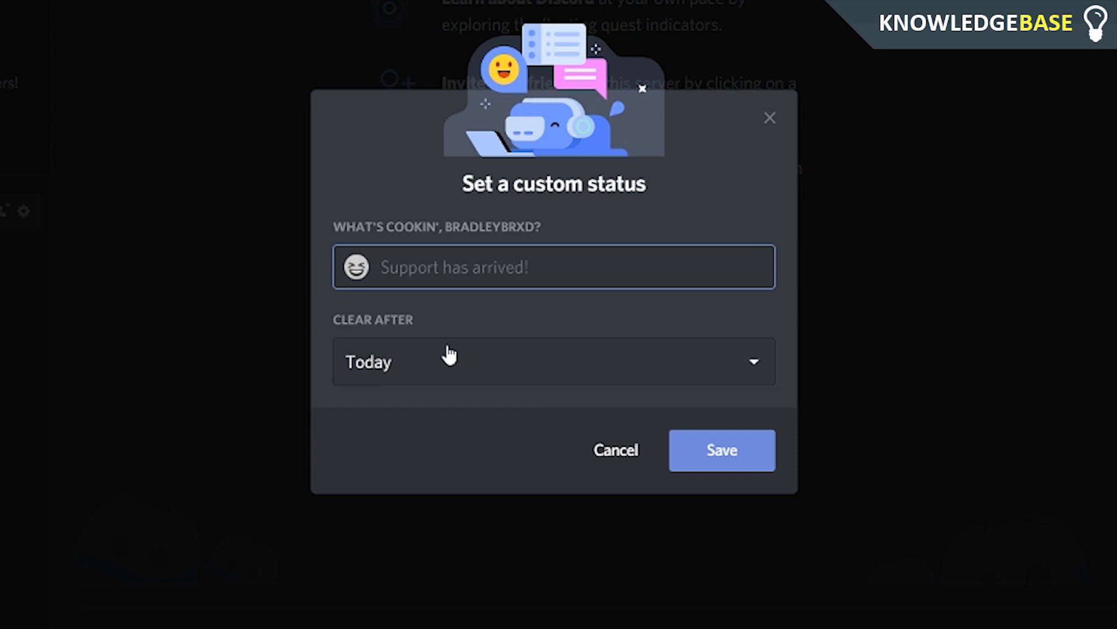
Step: Enter 'Hello!' as the custom status, leave Clear After on Today, and save it
left_click(463, 268)
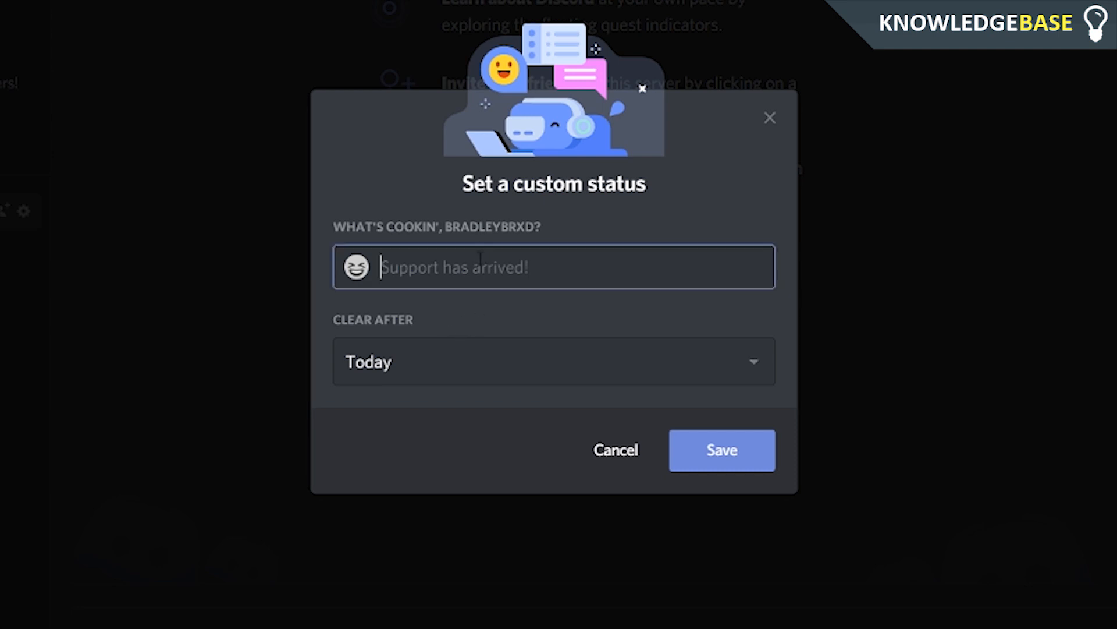
type("Hello!")
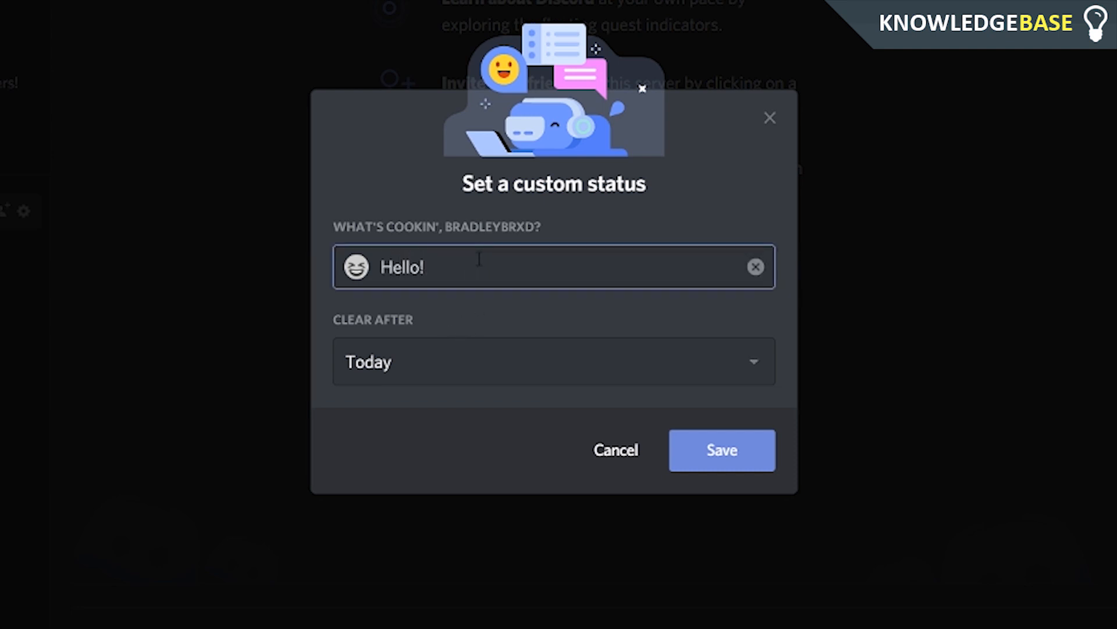
left_click(553, 361)
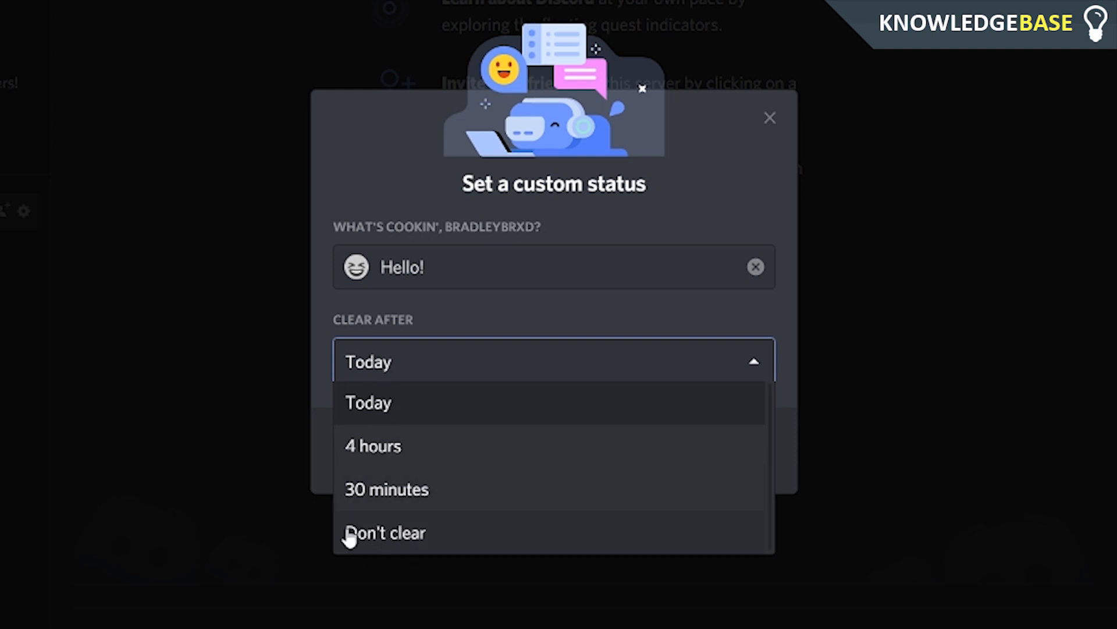
mouse_move(380, 503)
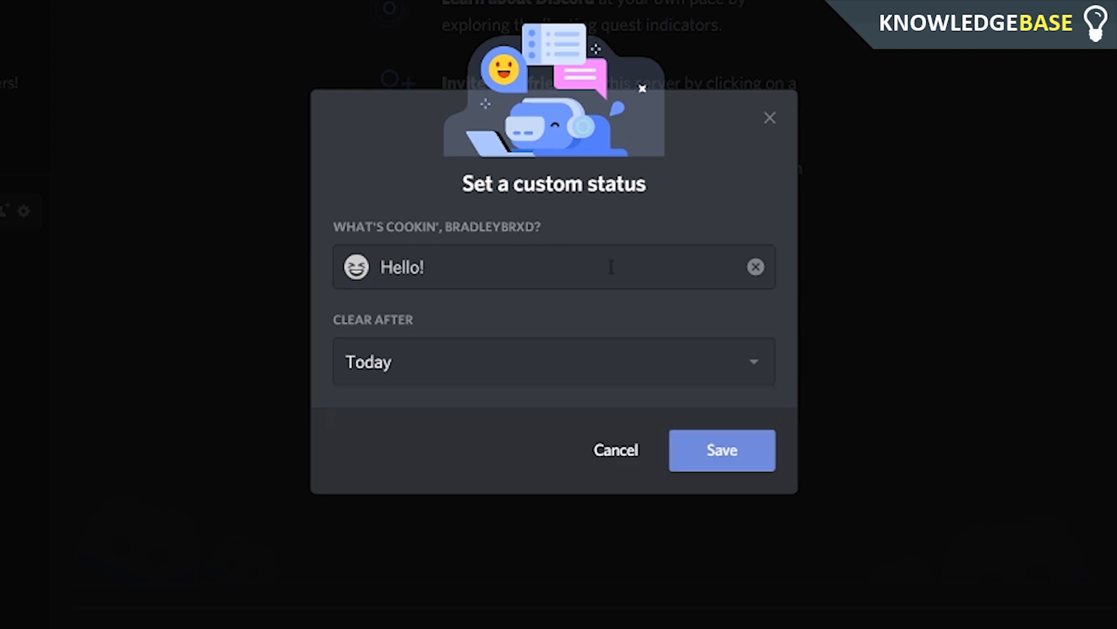
left_click(721, 449)
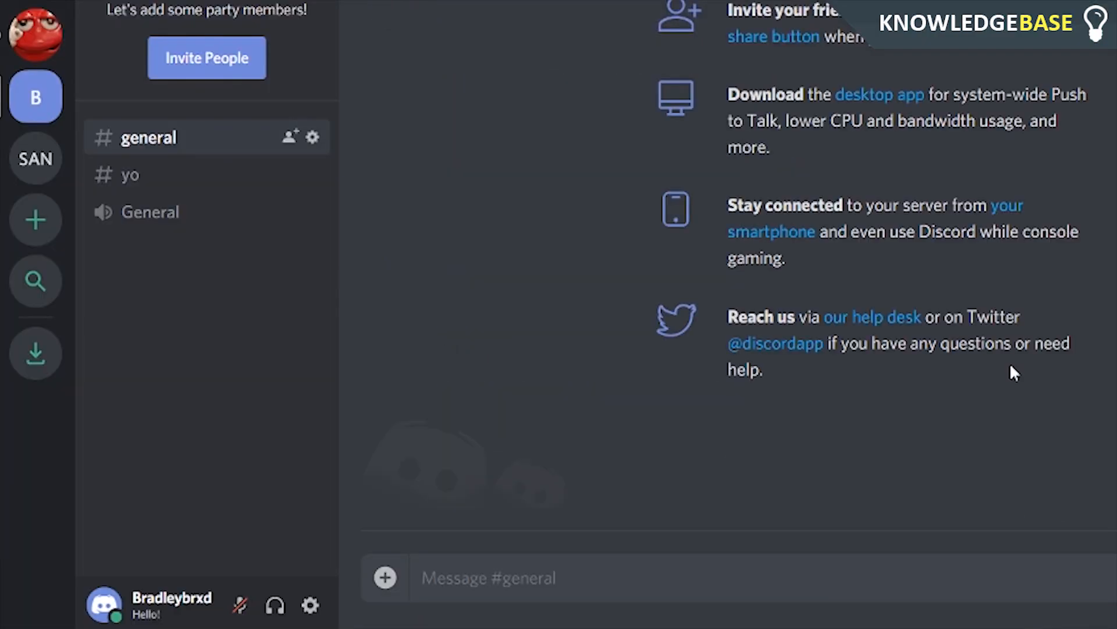
mouse_move(964, 216)
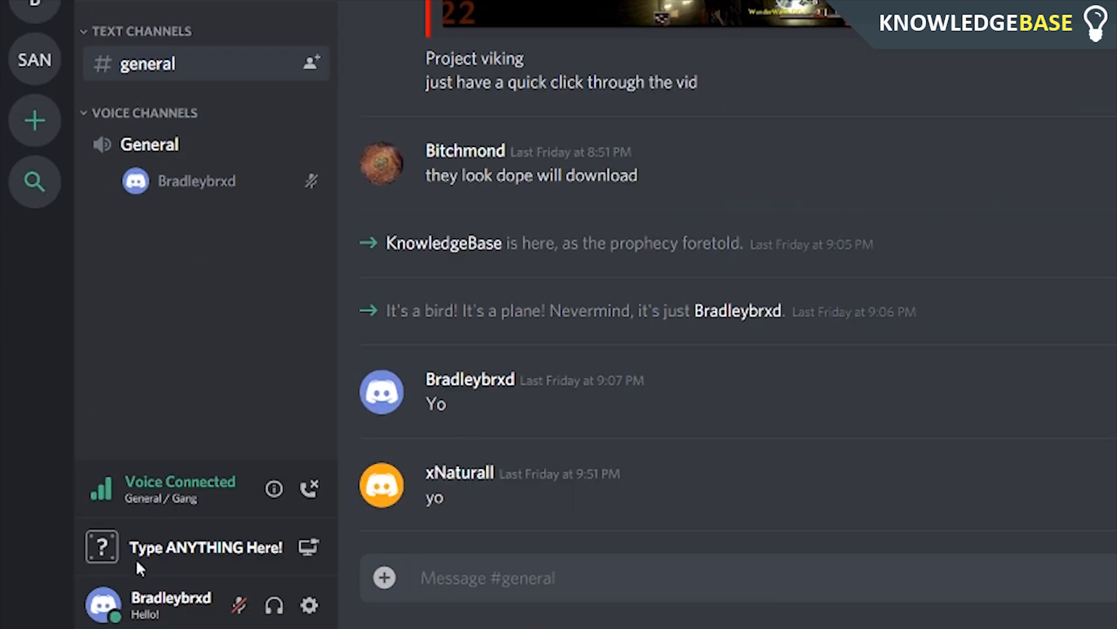
mouse_move(114, 534)
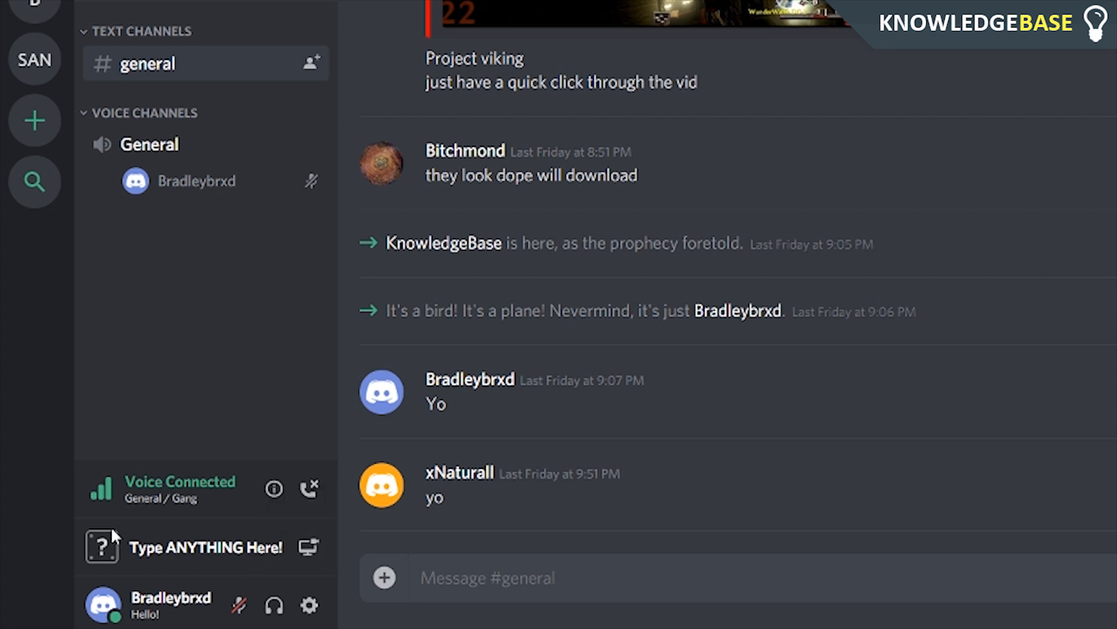
mouse_move(231, 552)
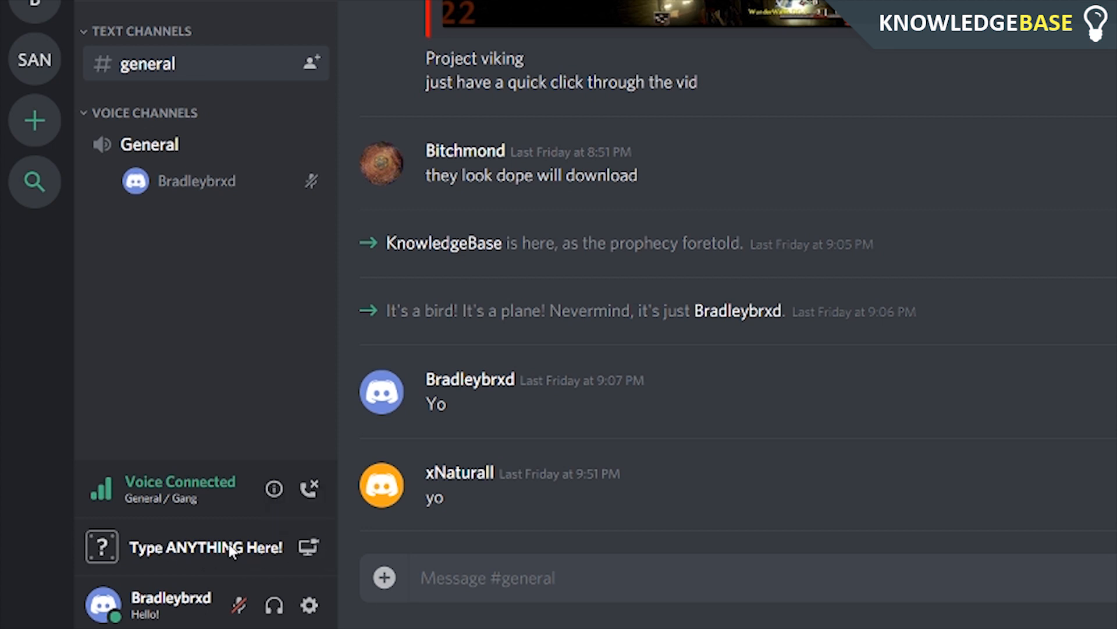
mouse_move(298, 254)
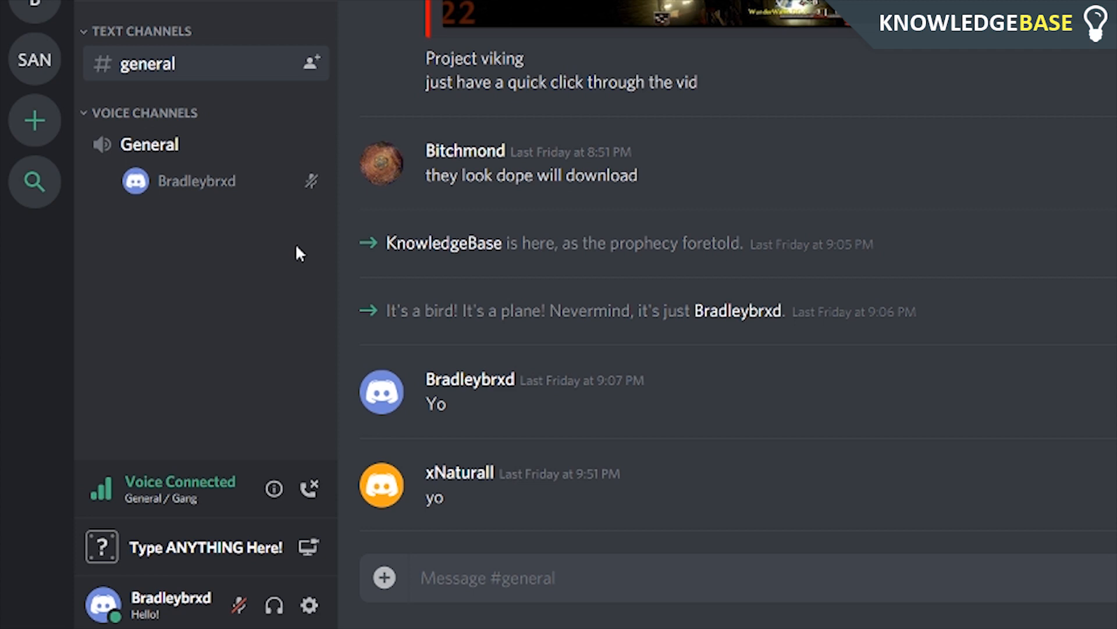
mouse_move(42, 240)
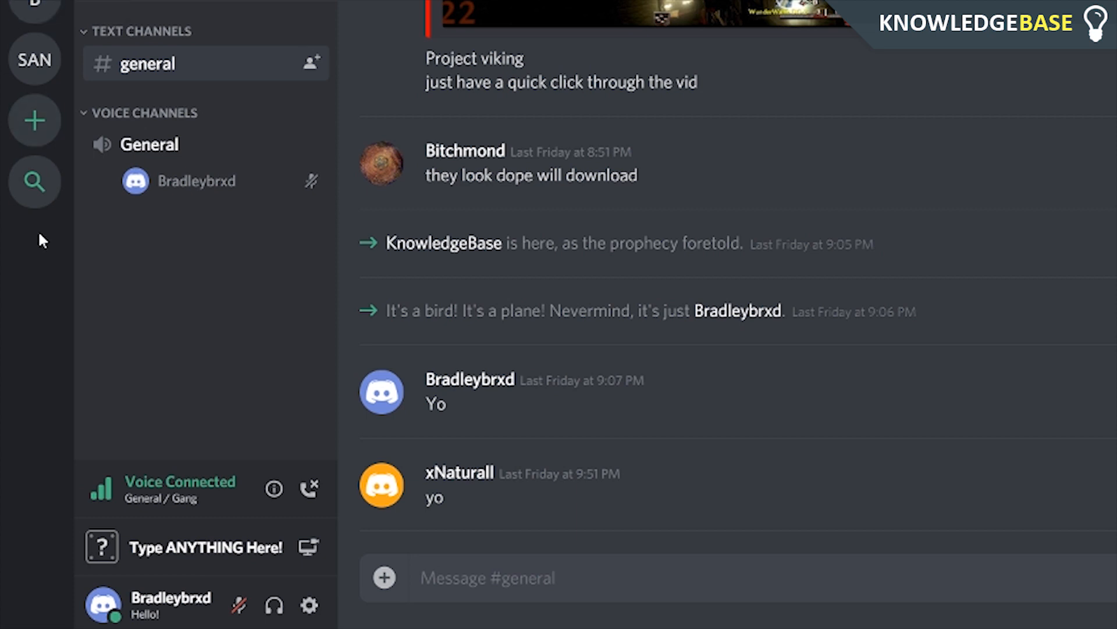